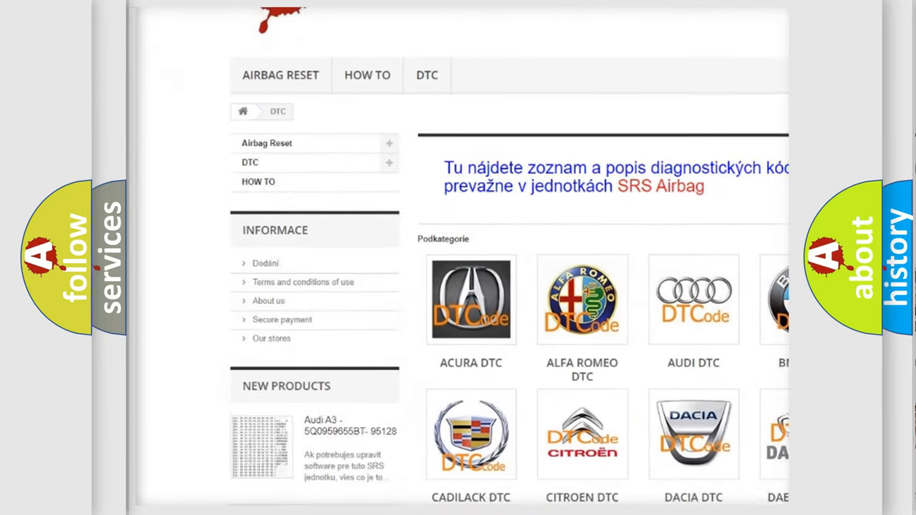
Scroll the airbagreset.sk DTC catalogue down to the Chrysler code P1DDD and its definition.
scroll("down", 3)
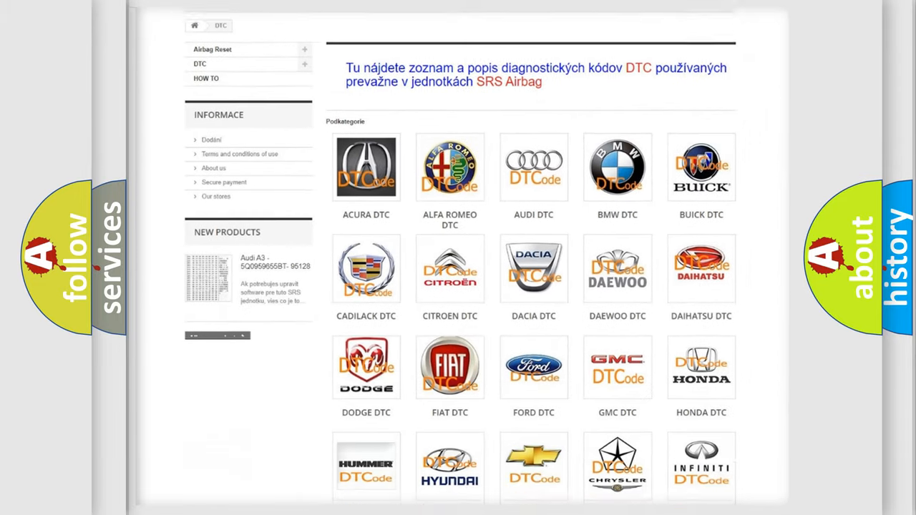
scroll("down", 3)
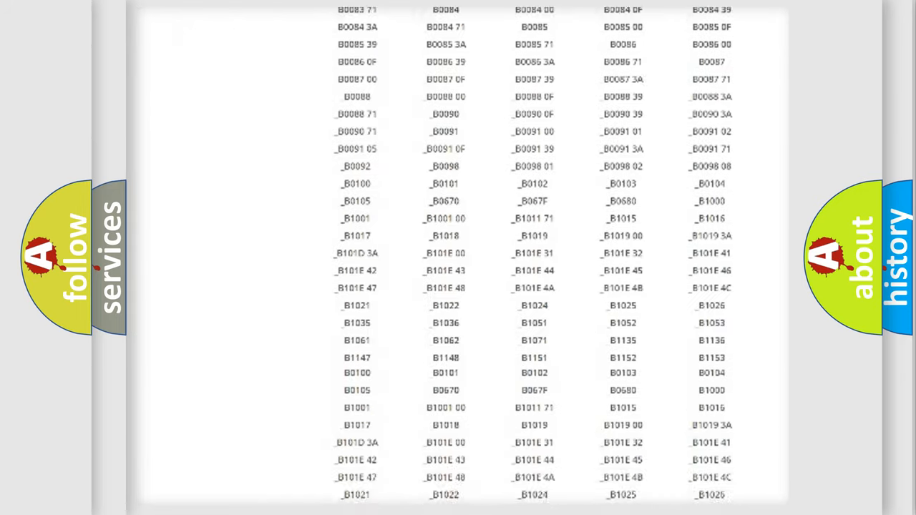
scroll("down", 3)
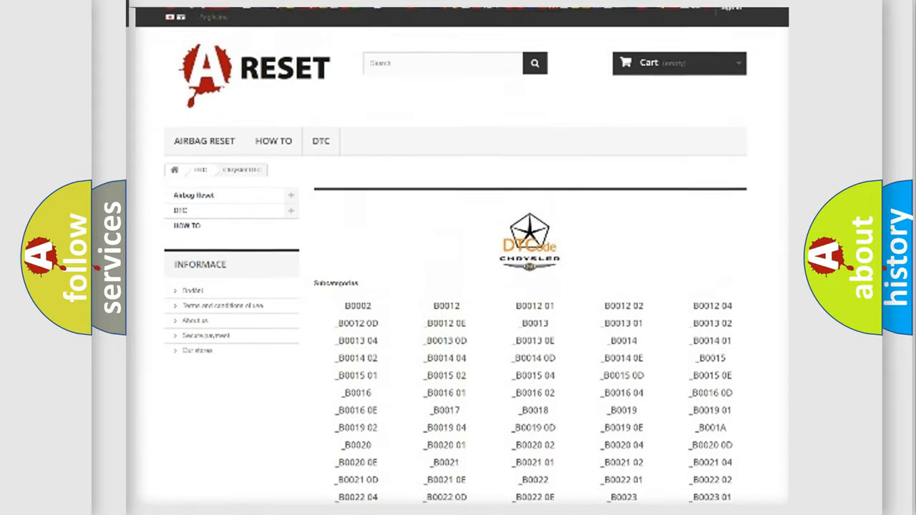
scroll("down", 3)
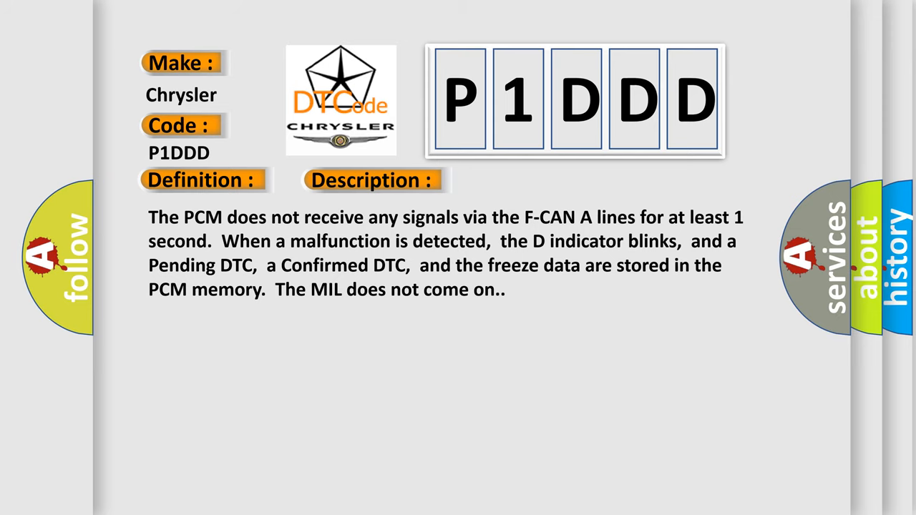
Advance the slide to show the causes of Chrysler code P1DDD.
left_click(527, 180)
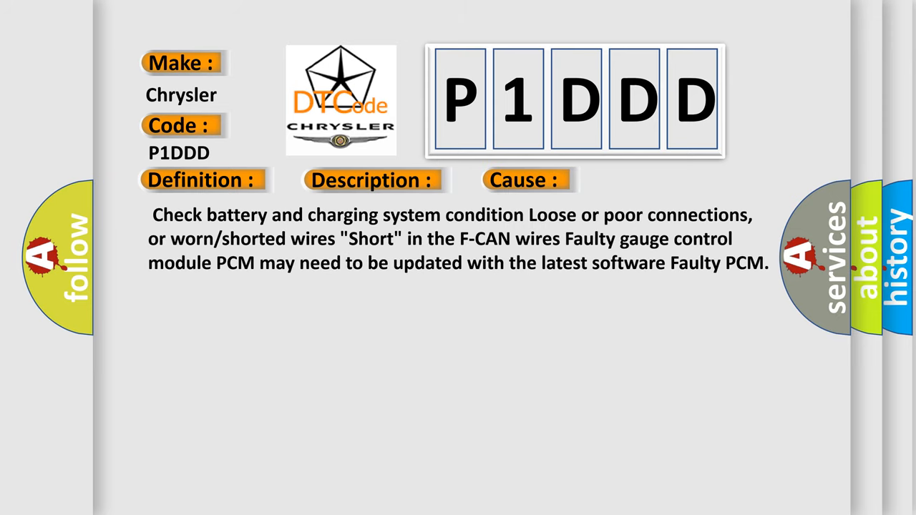